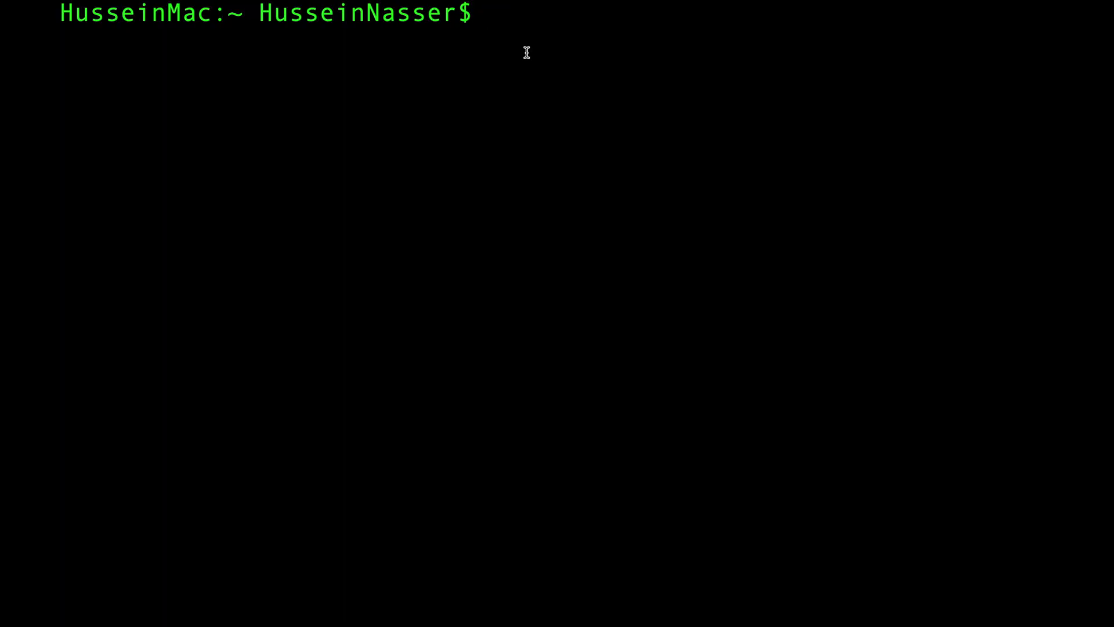
text(ssh)
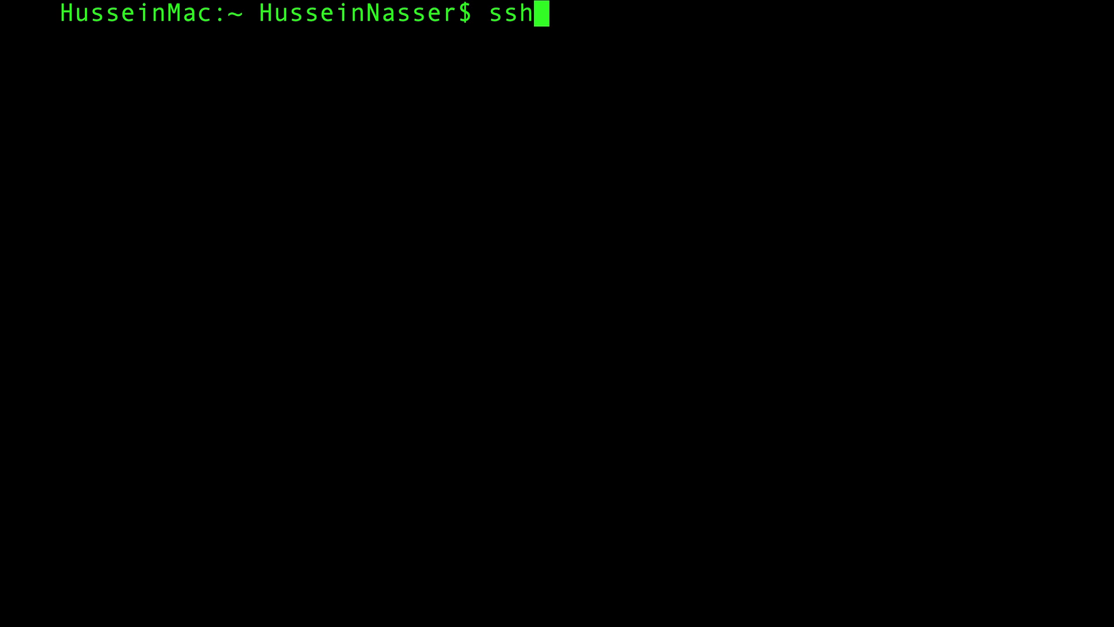
text(pi@)
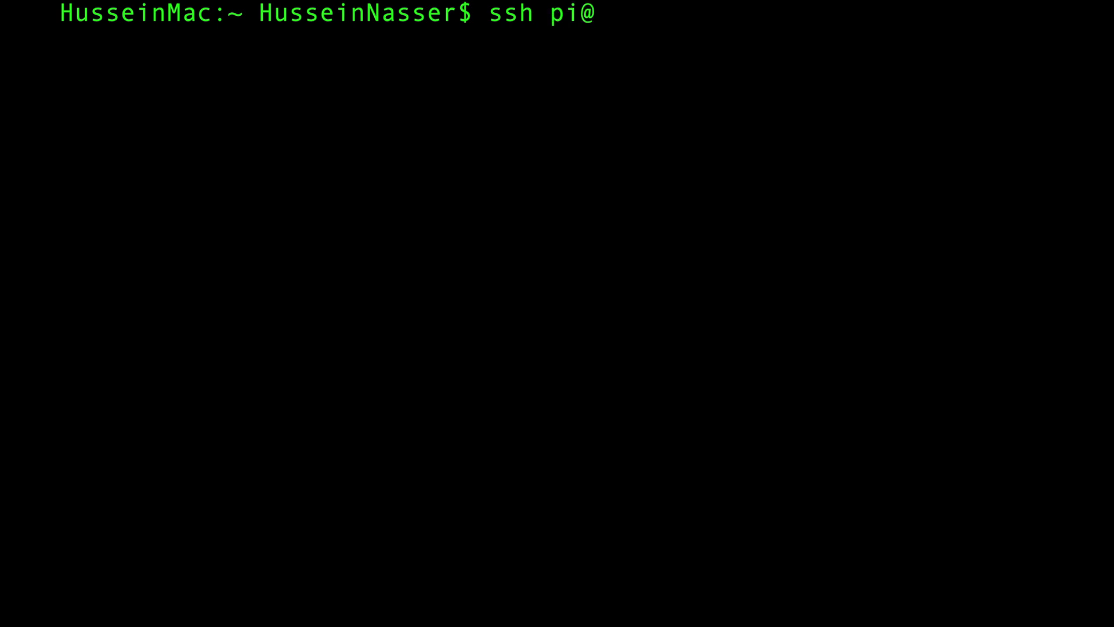
text(raspp)
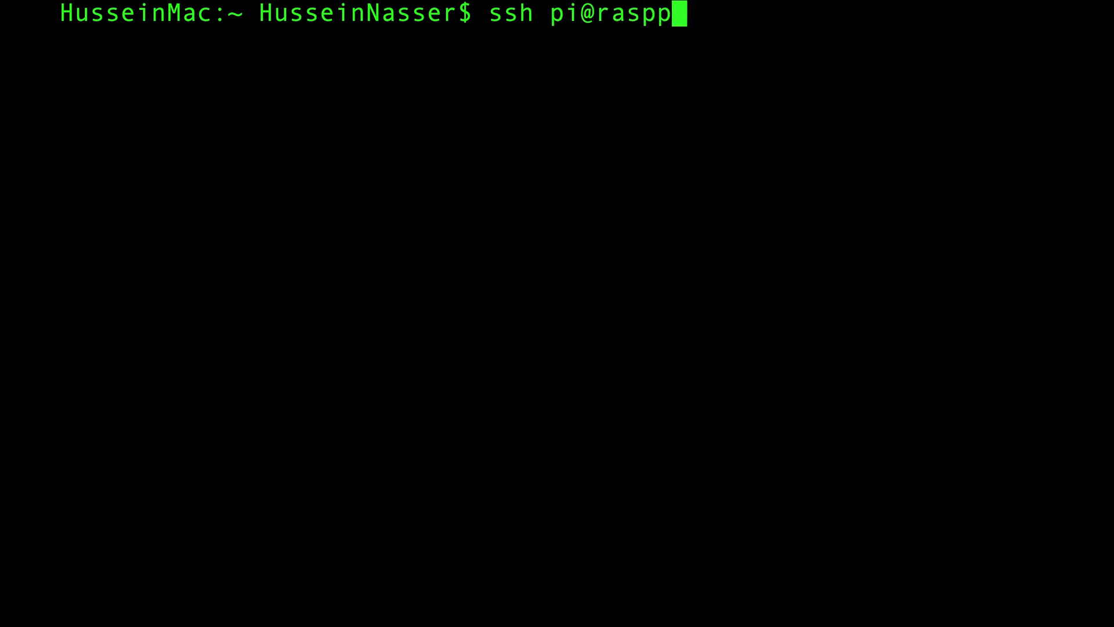
text(errypi2.)
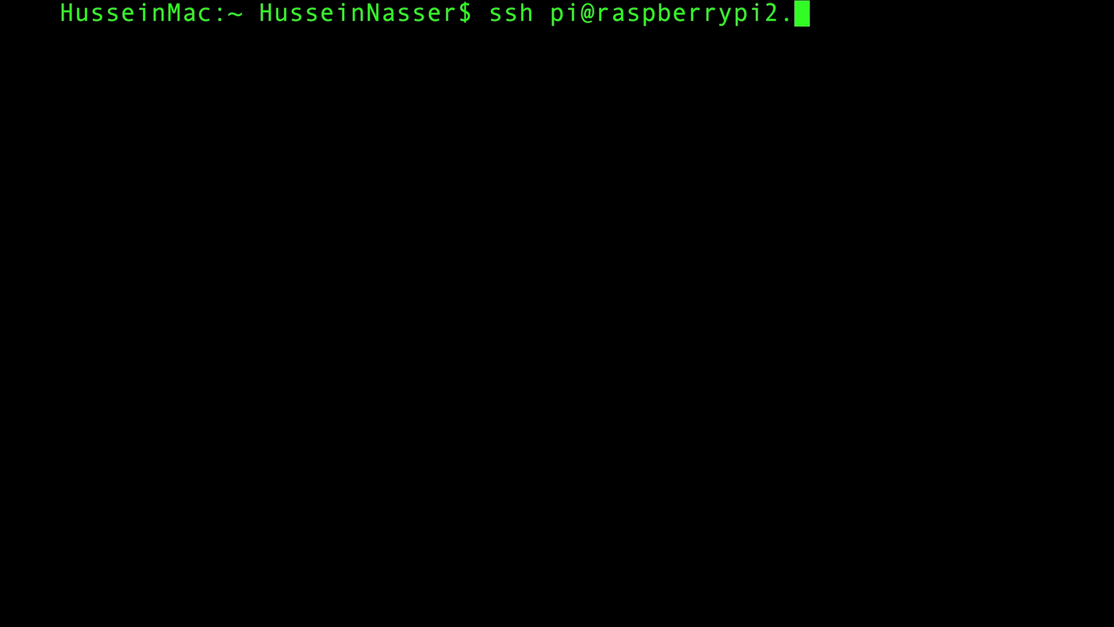
text(local)
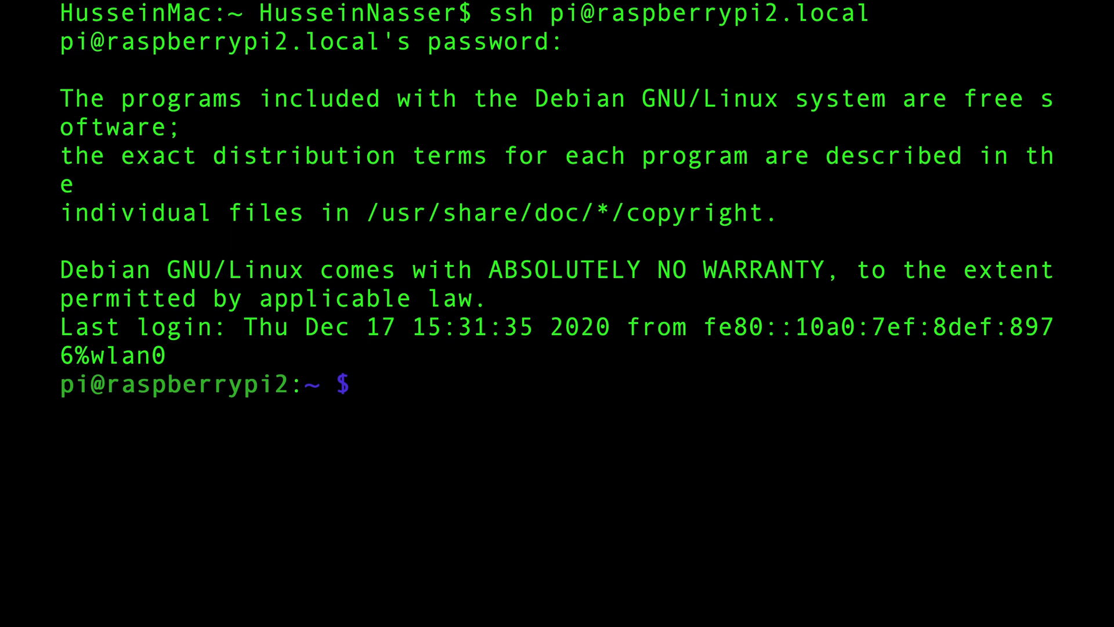
text(ex)
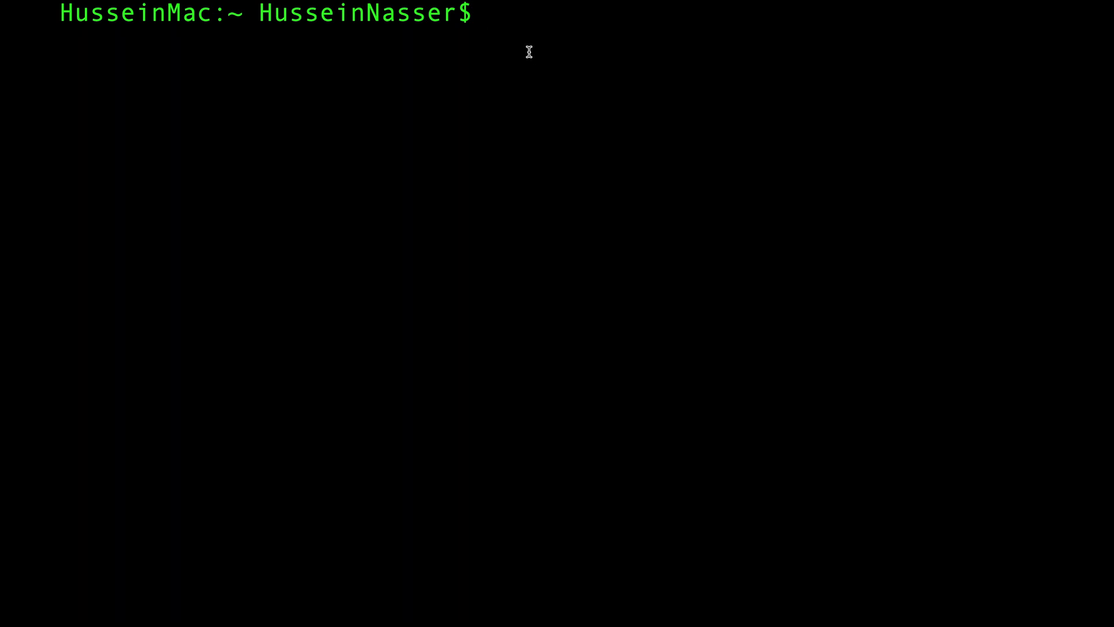
text(ssh)
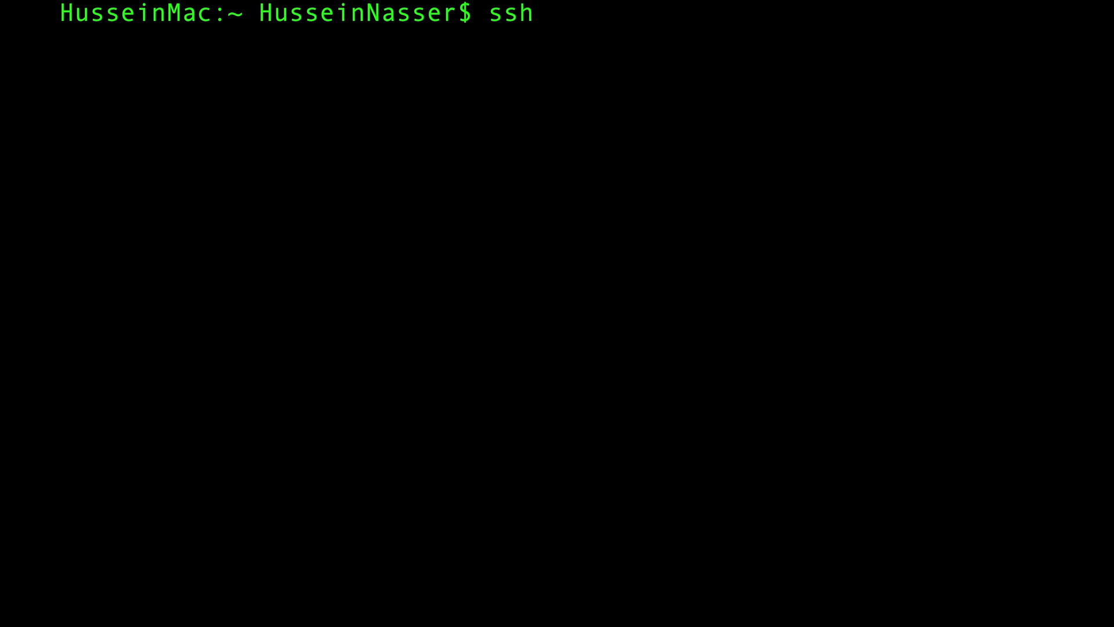
text(-keygen -)
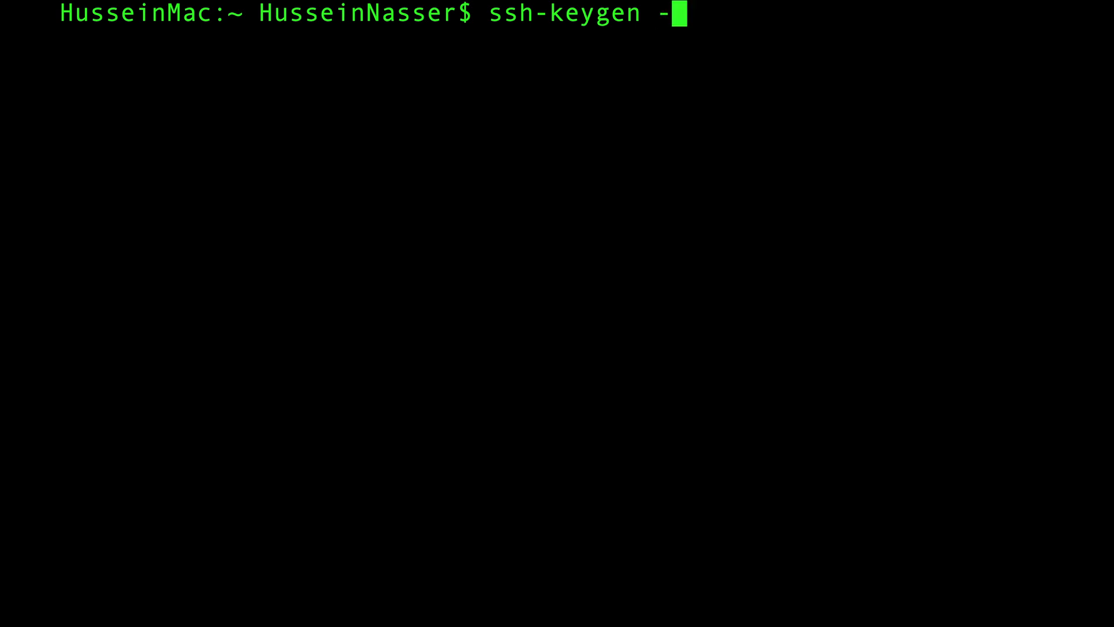
text(t)
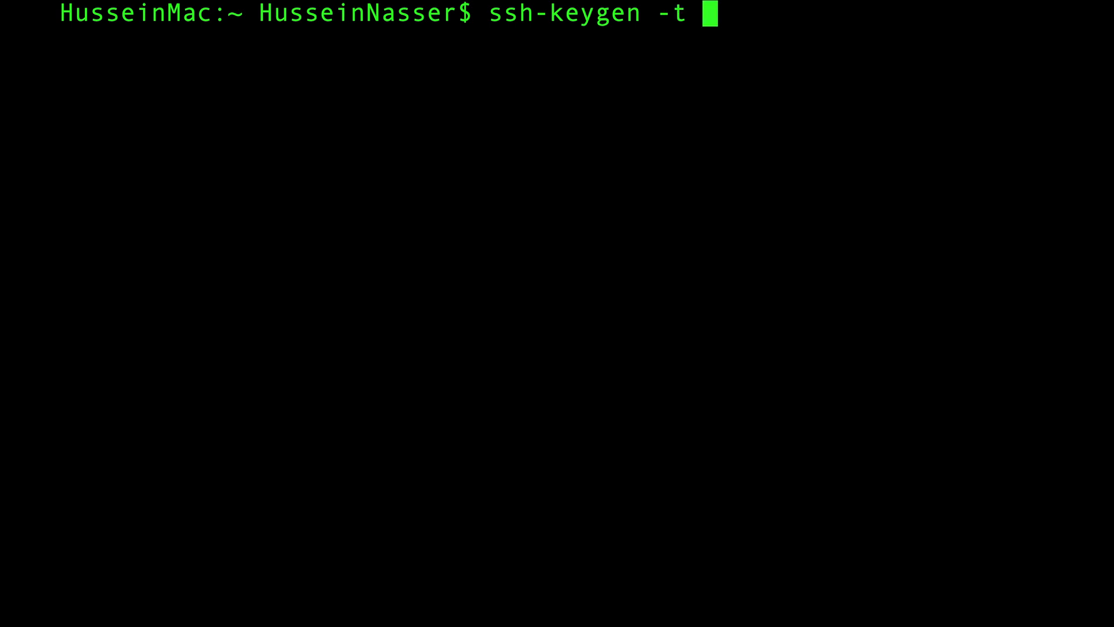
text(rsa)
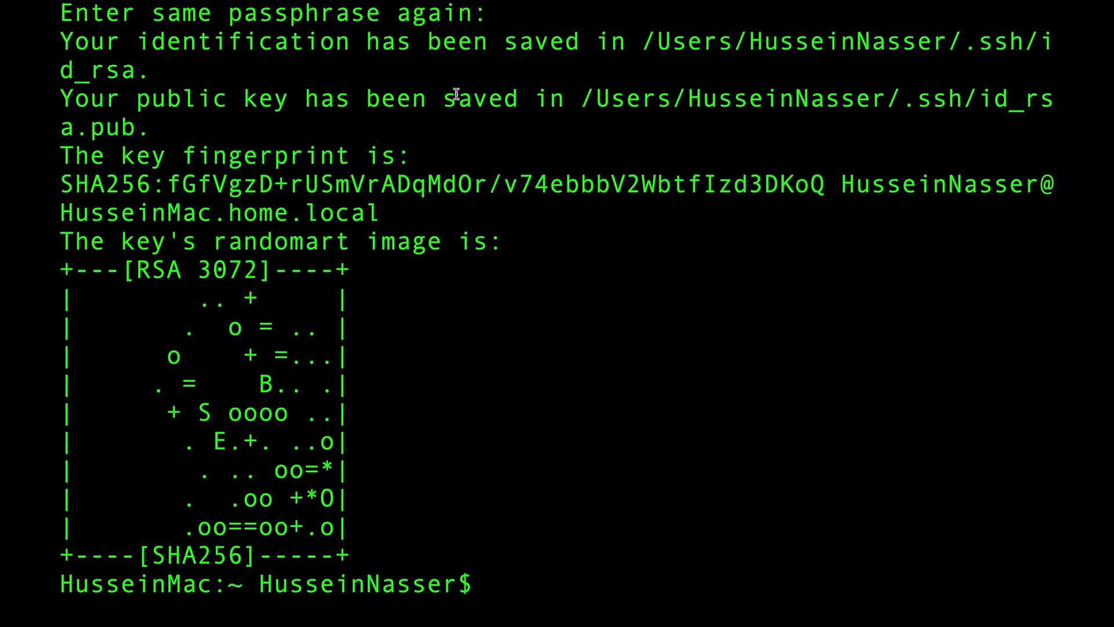
mouse_move(628, 122)
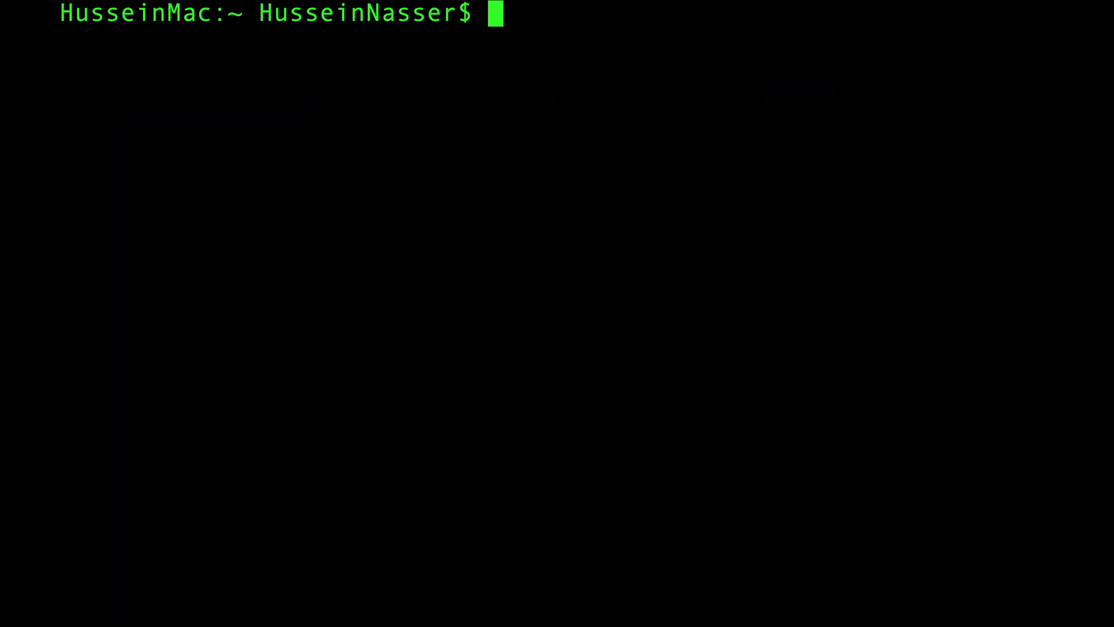
text(cd ~/)
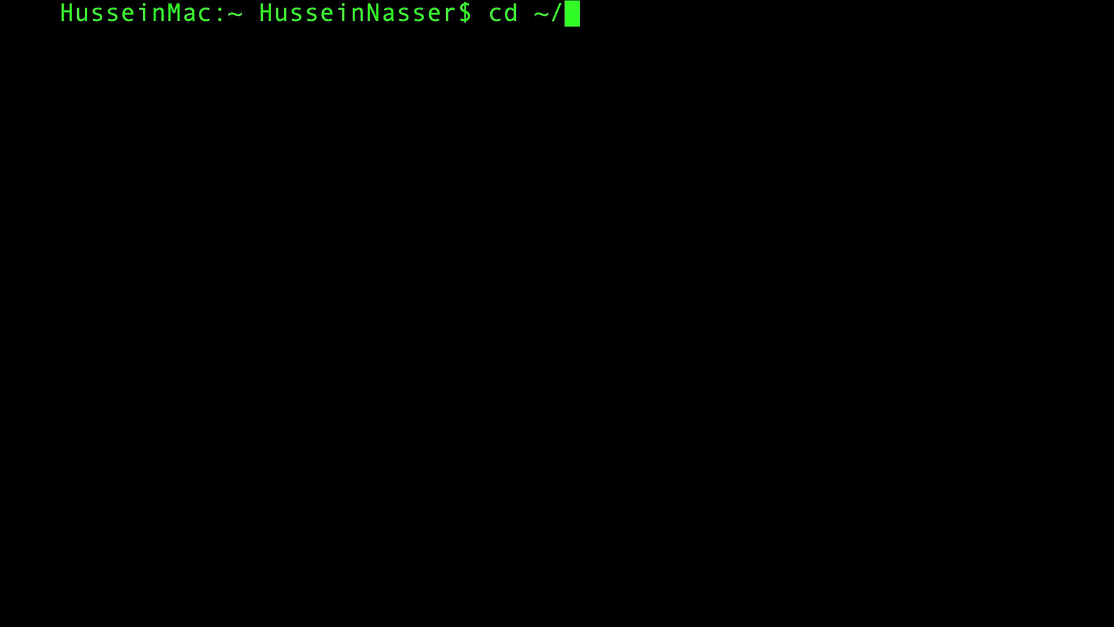
text(.ssh)
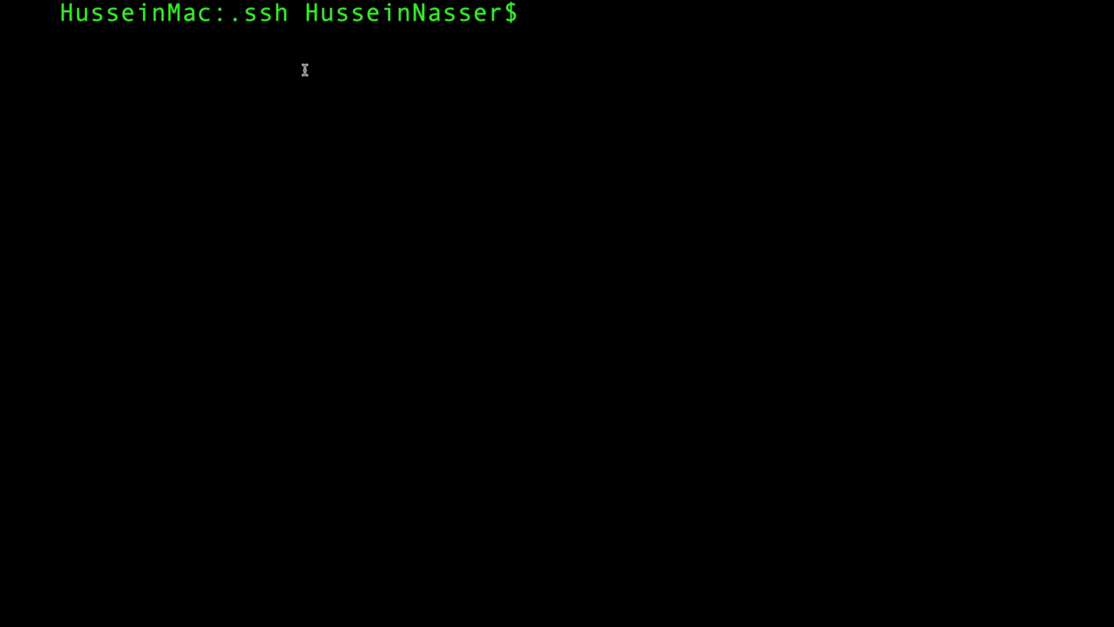
text(ssh)
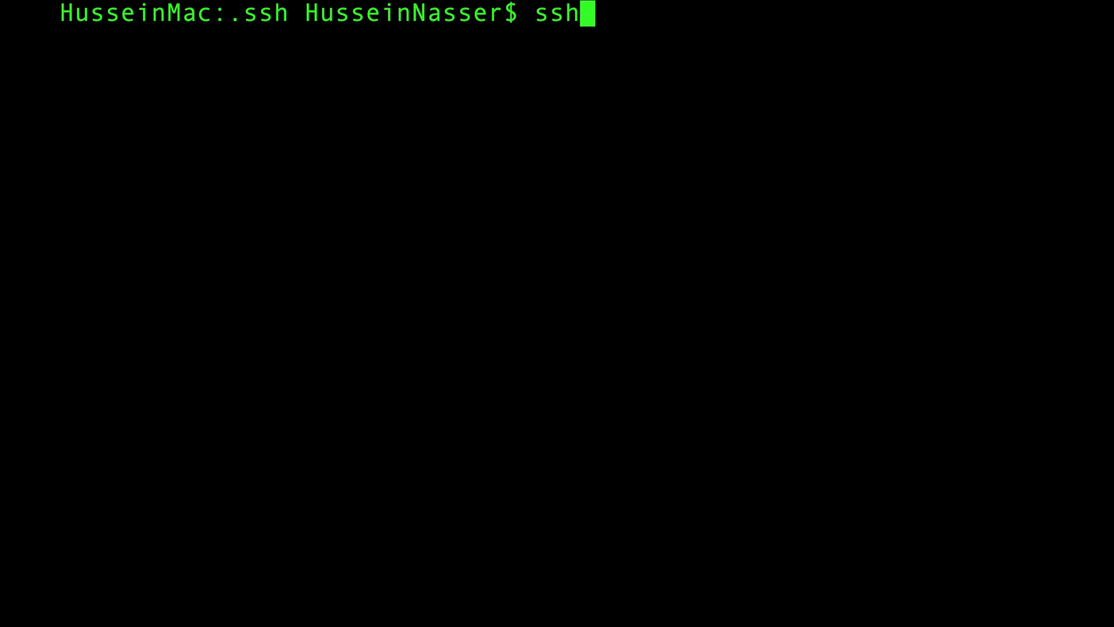
text(-copy-id)
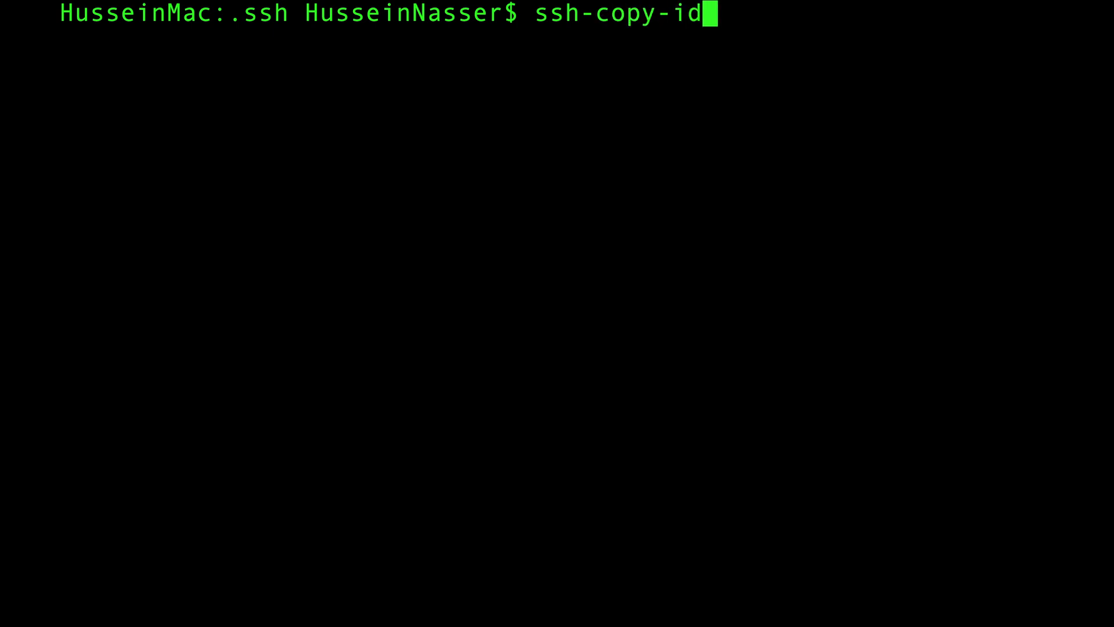
text(pi@raspberrypi2.local)
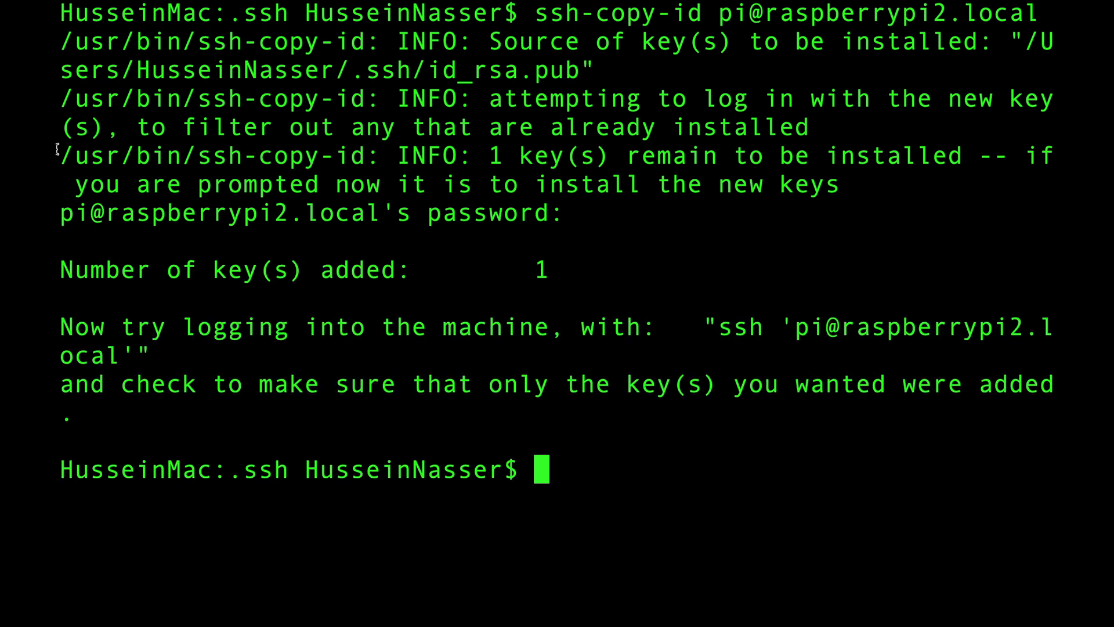
mouse_move(245, 254)
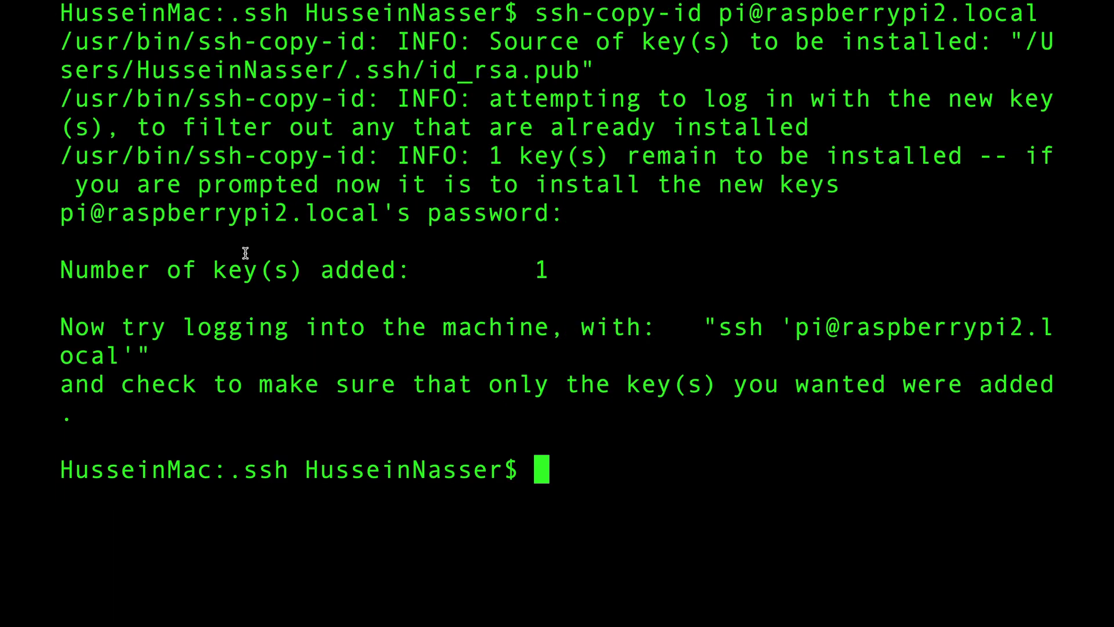
mouse_move(278, 278)
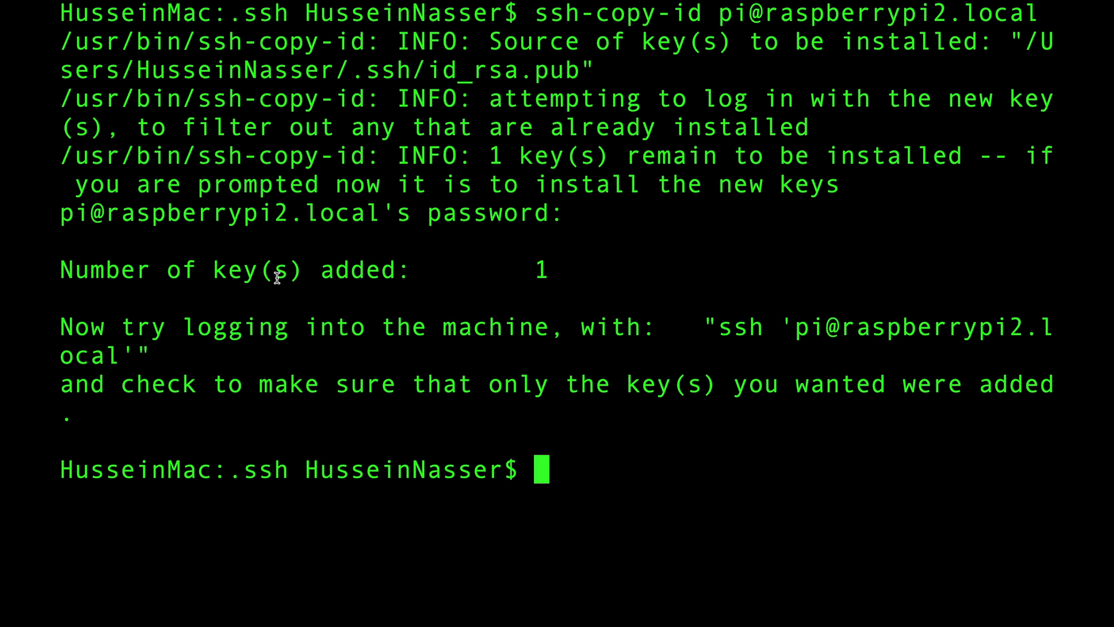
text(ssh pi)
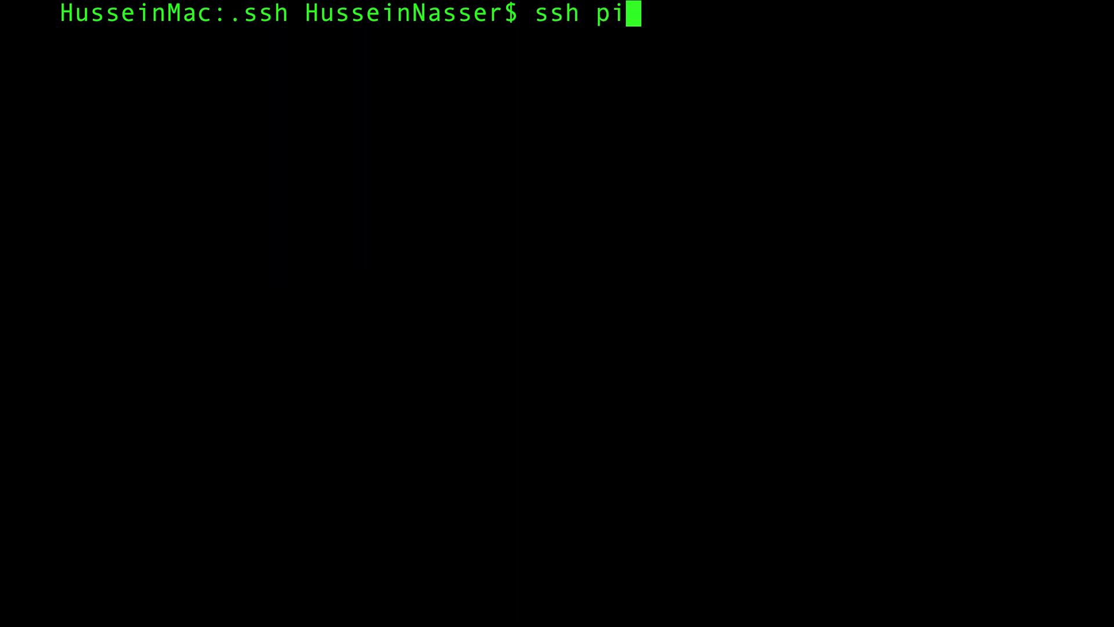
text(@raspberrypi2)
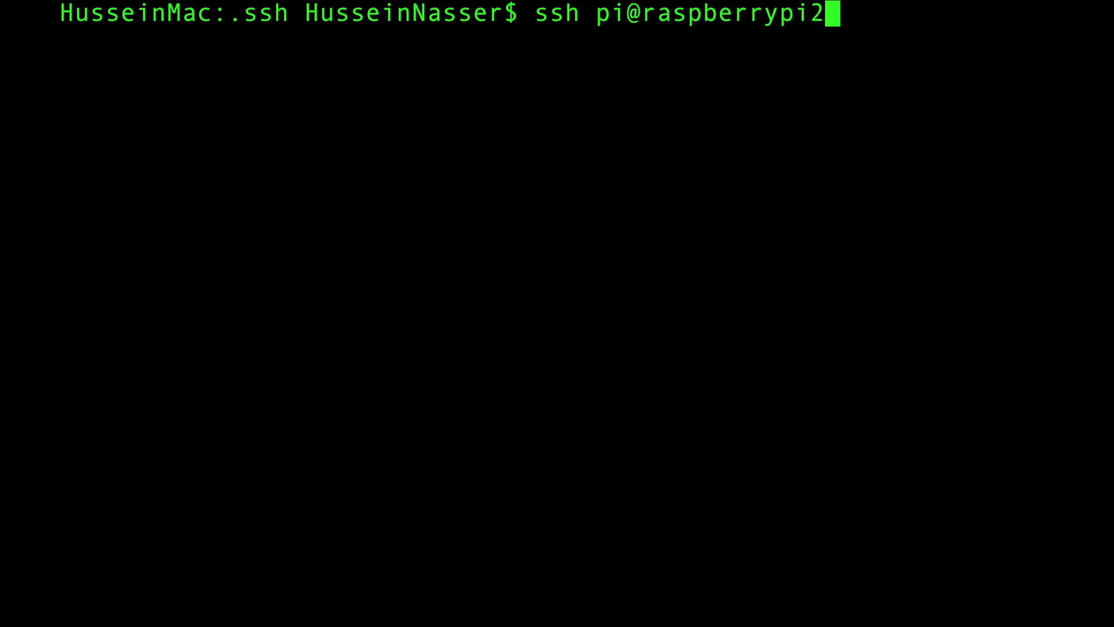
text(.local)
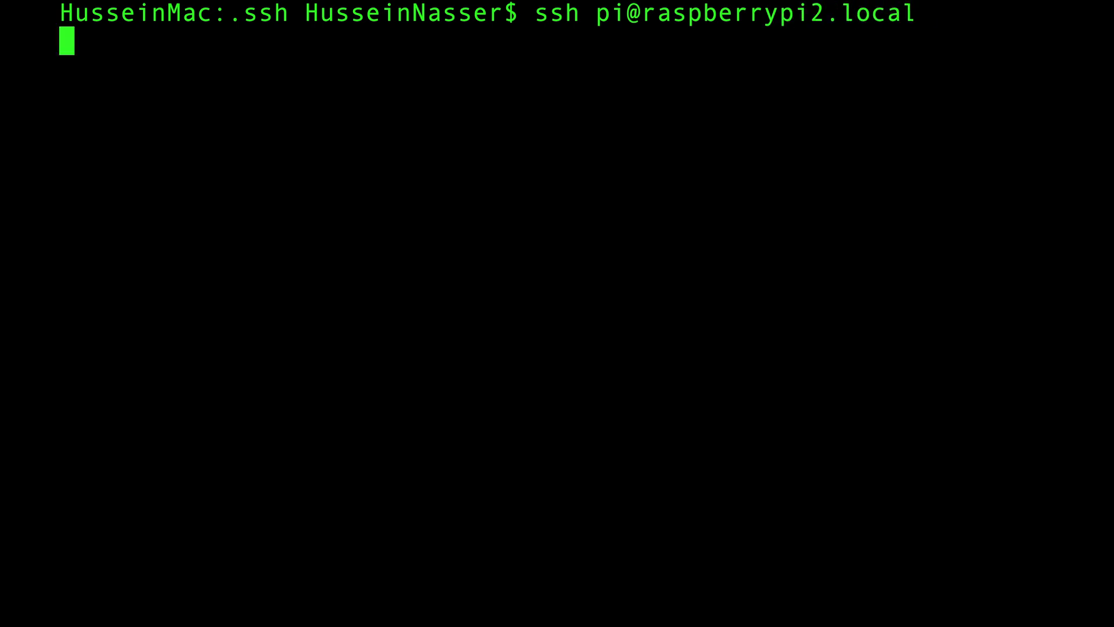